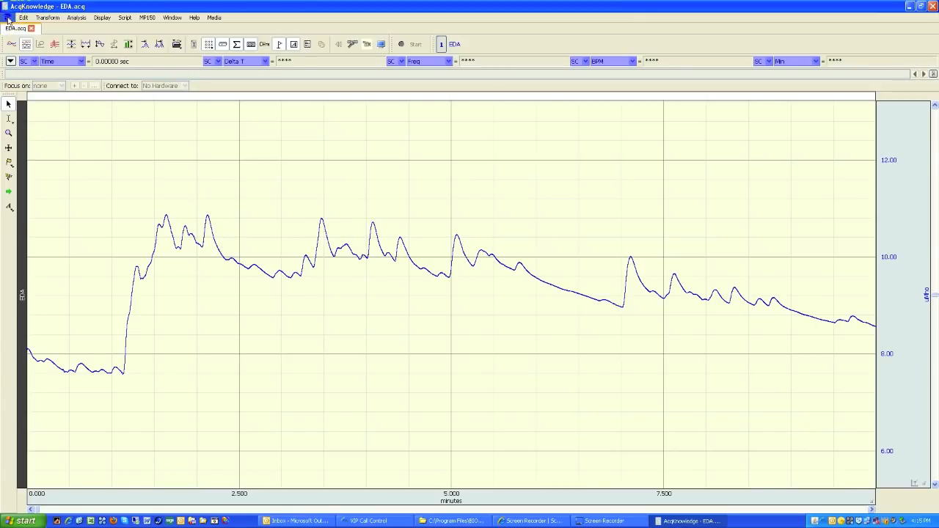
# Step: Open the ECG Lead II sample .acq recording as a playback file
pyautogui.click(6, 17)
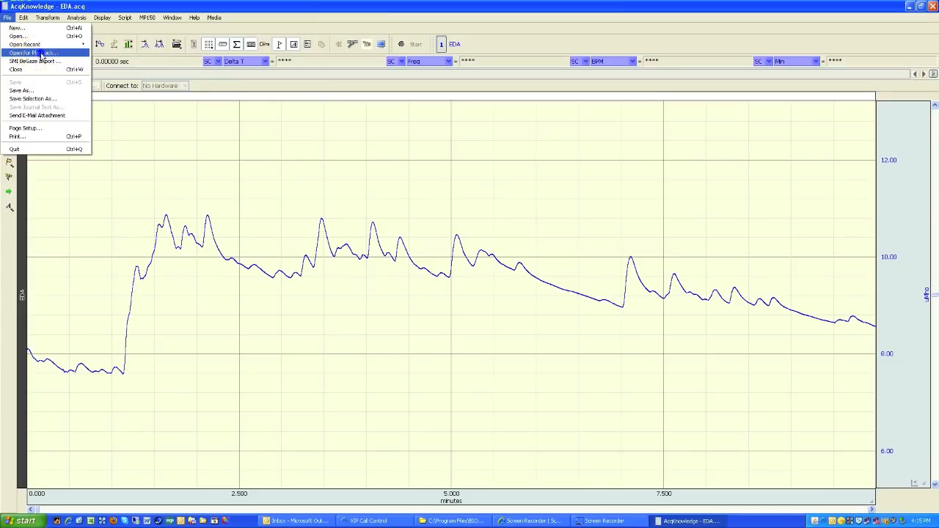
pyautogui.click(26, 52)
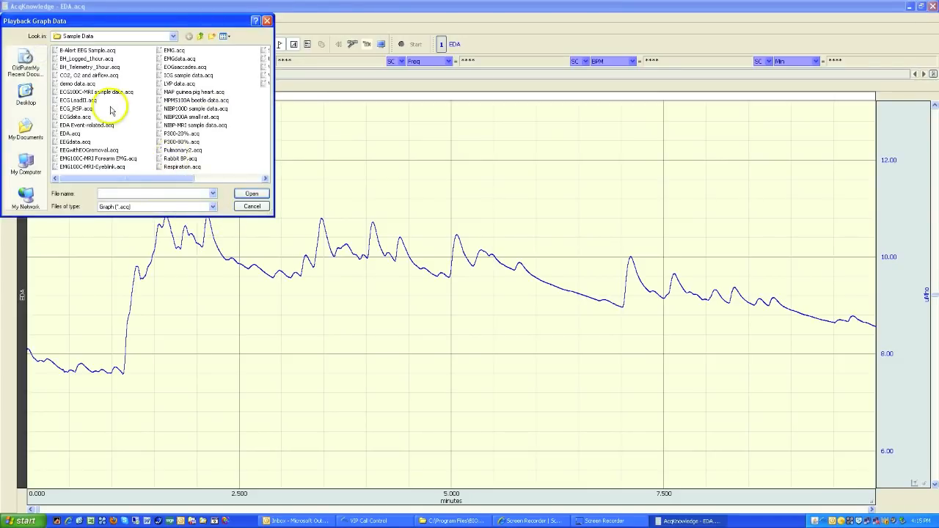
pyautogui.click(76, 100)
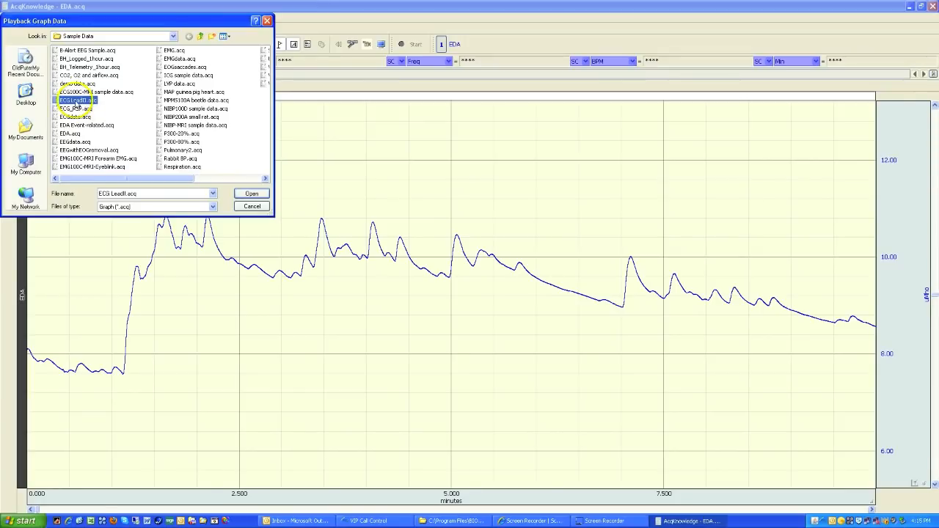
pyautogui.moveTo(77, 99)
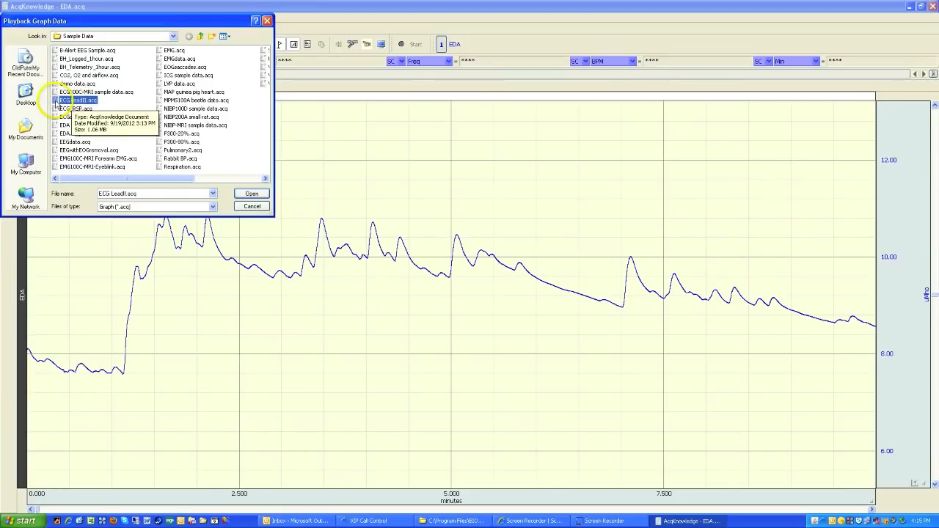
pyautogui.click(251, 194)
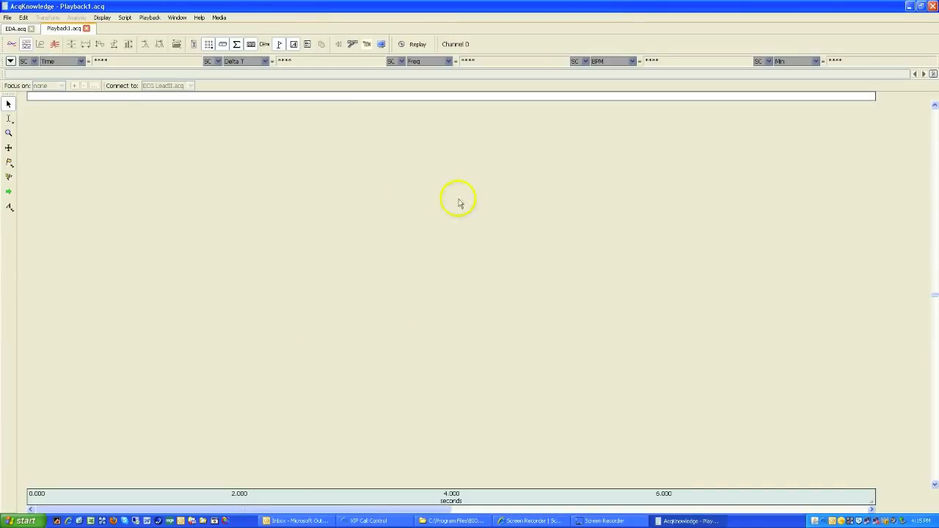
pyautogui.moveTo(255, 206)
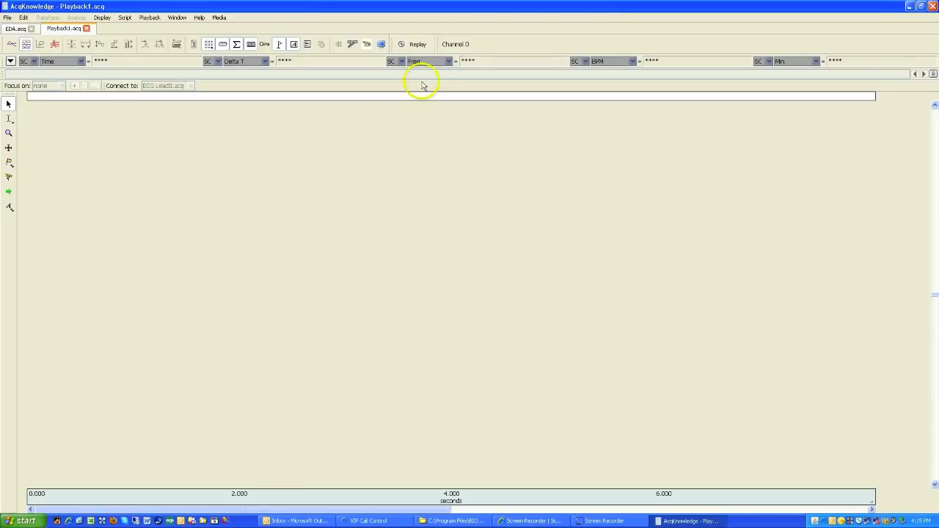
pyautogui.moveTo(417, 44)
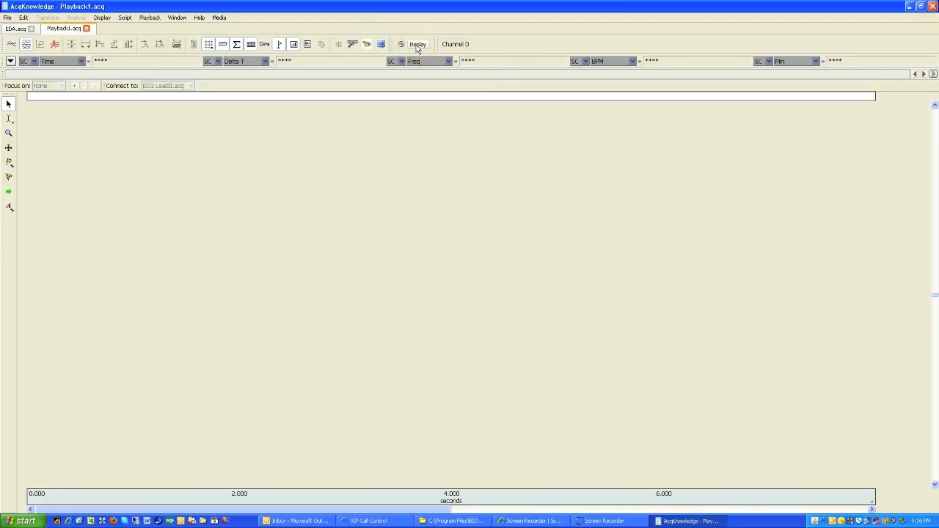
# Step: Start replaying the ECG recording into the graph
pyautogui.click(417, 44)
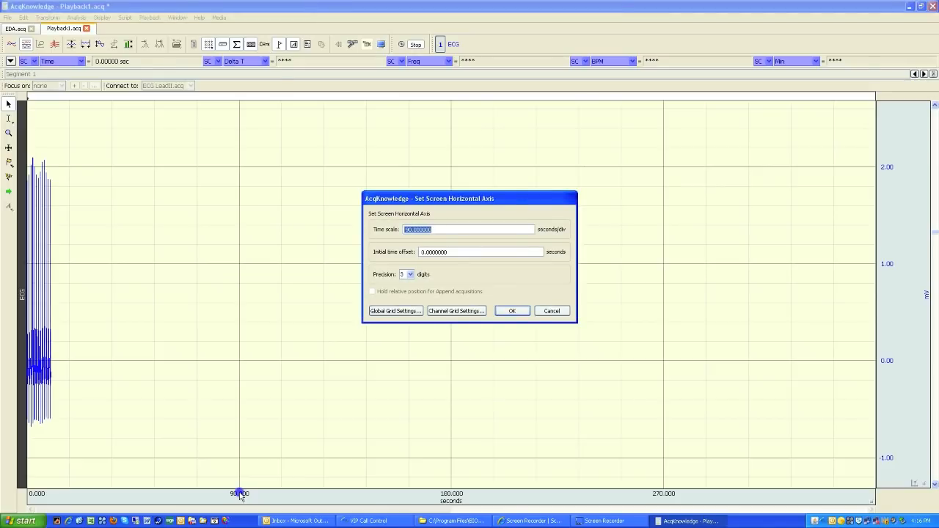
# Step: Apply the finer horizontal time scale, zoom to a few heartbeats and autoscale the ECG vertically
pyautogui.click(510, 311)
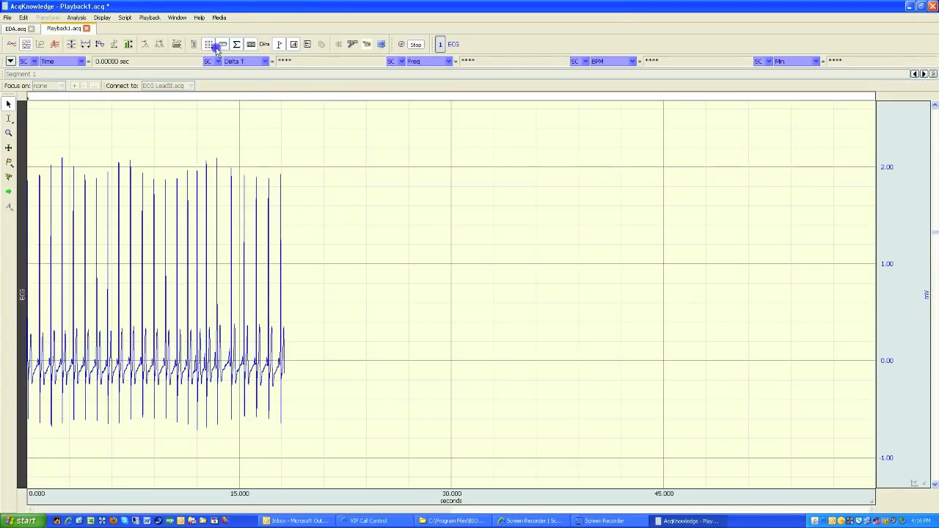
pyautogui.click(208, 44)
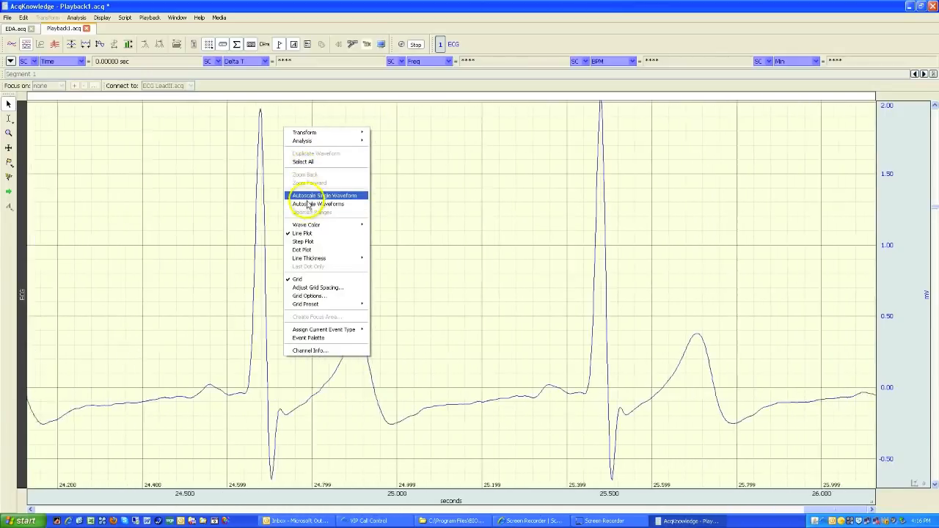
pyautogui.click(317, 204)
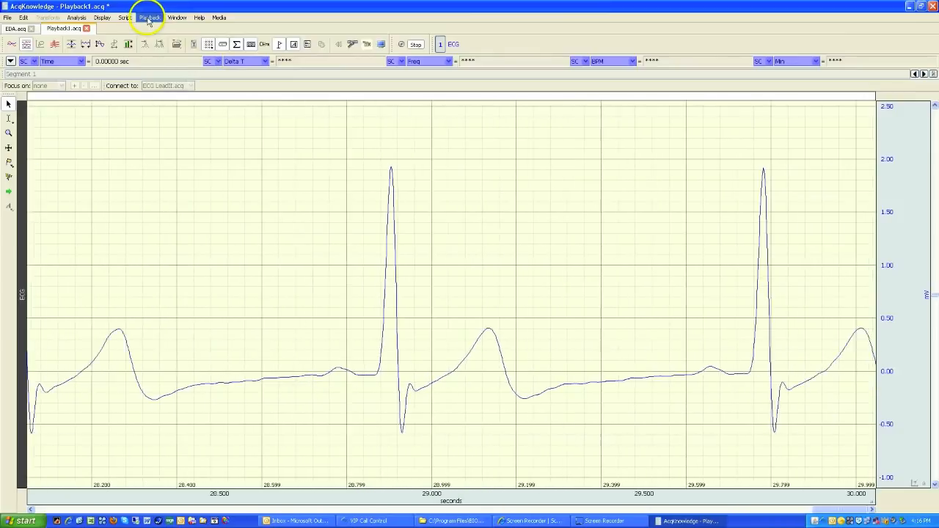
# Step: Turn off scrolling of the playback display in the MP150 menu
pyautogui.click(150, 18)
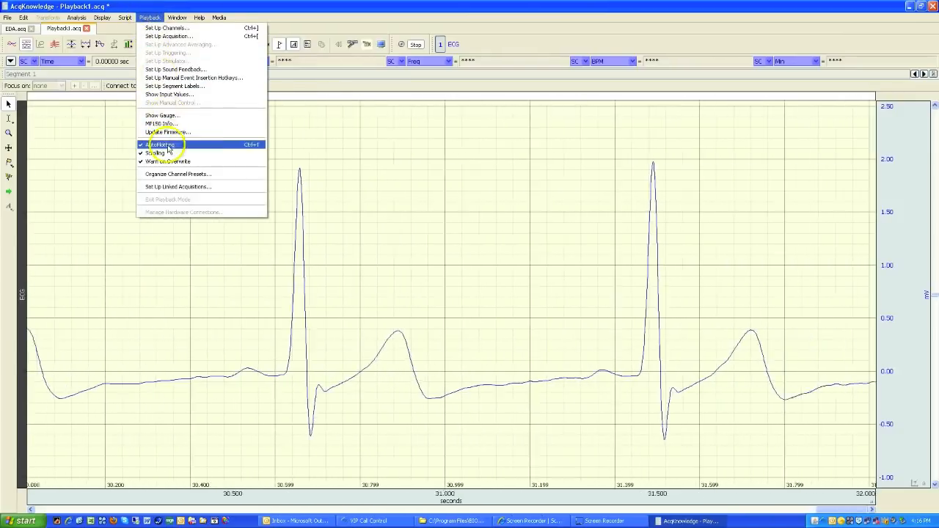
pyautogui.click(160, 144)
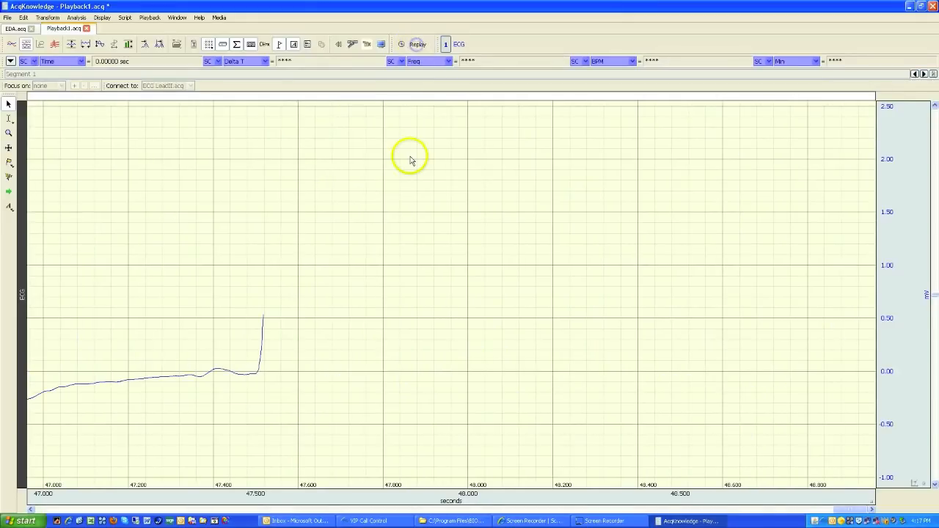
pyautogui.moveTo(149, 18)
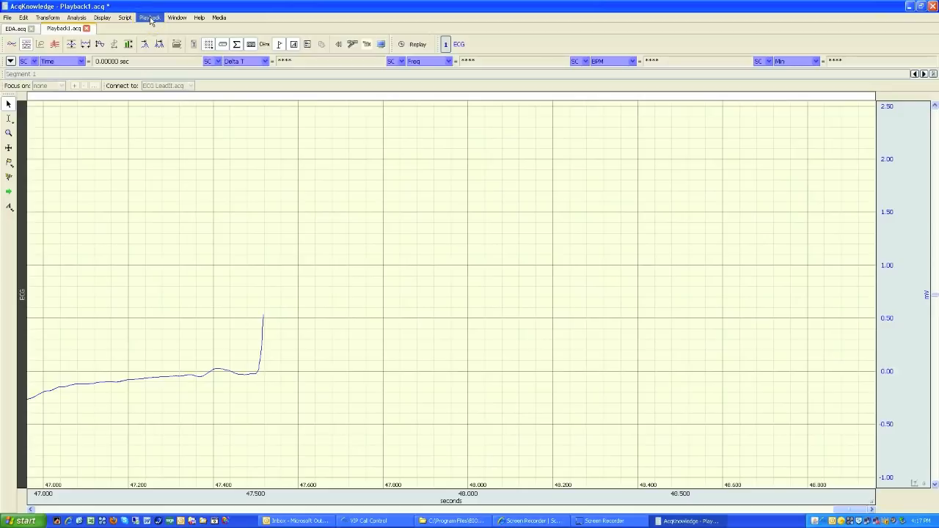
# Step: Enable calculation channel C0 as Heart Rate from the ECG in Input Channels Setup
pyautogui.click(150, 17)
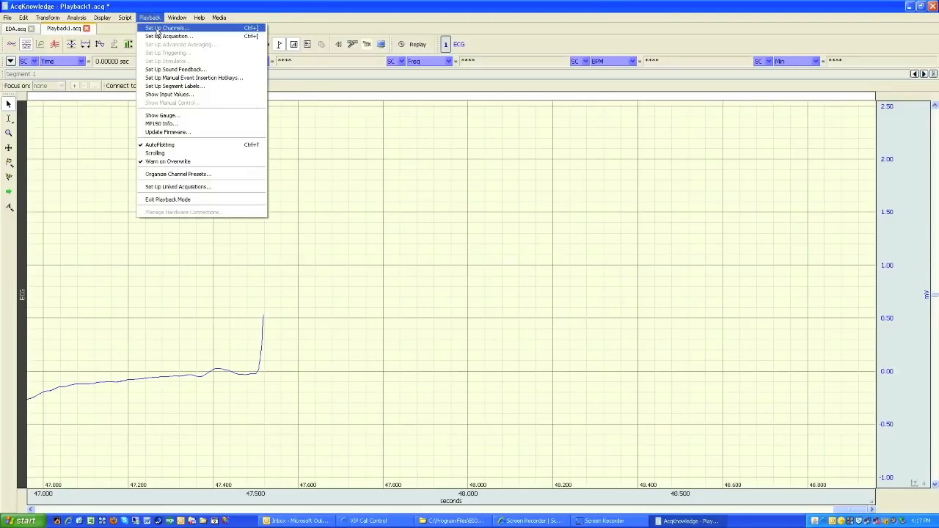
pyautogui.click(168, 28)
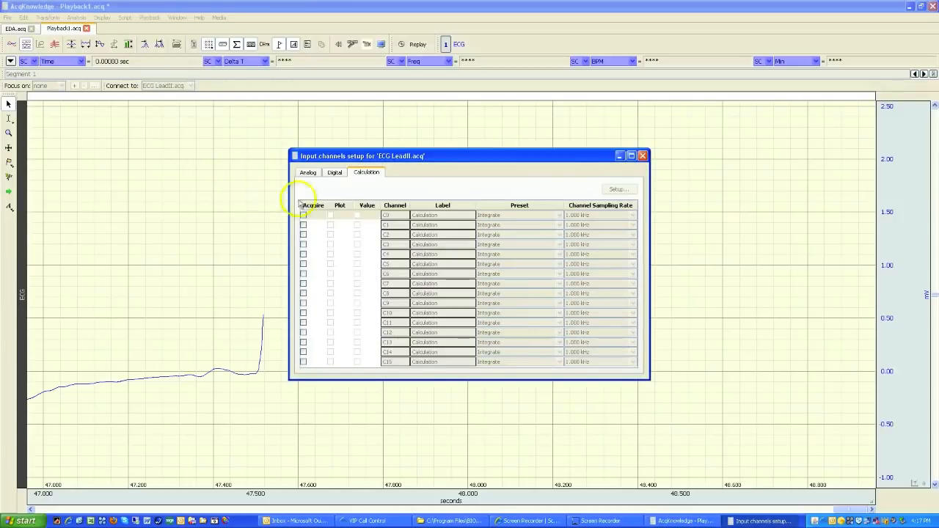
pyautogui.click(303, 214)
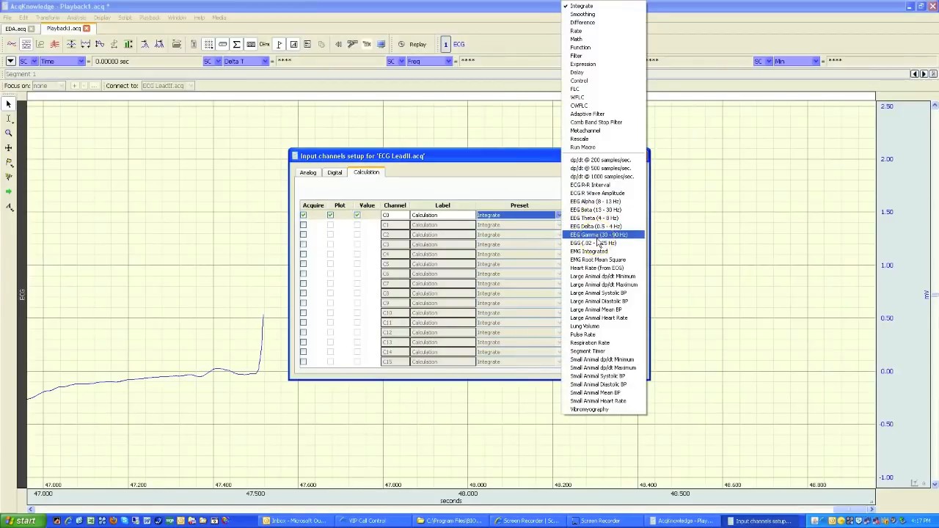
pyautogui.moveTo(589, 251)
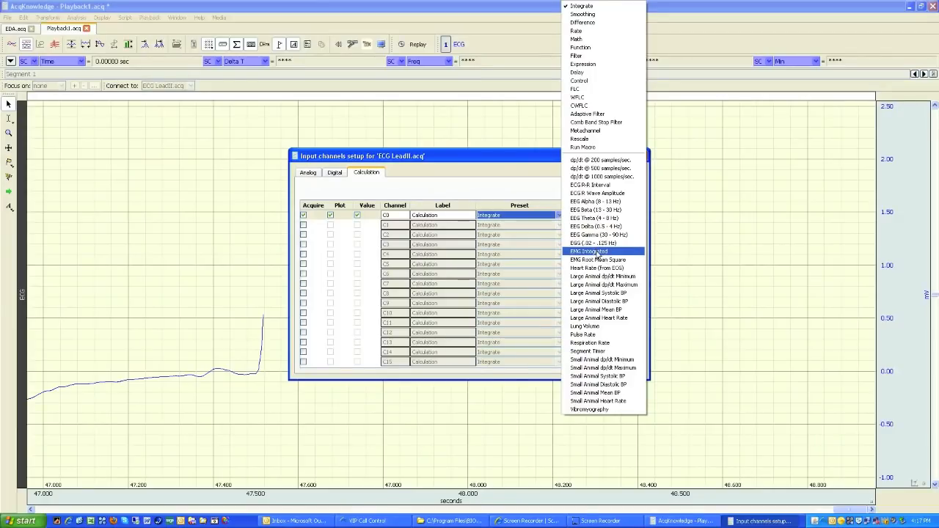
pyautogui.moveTo(590, 343)
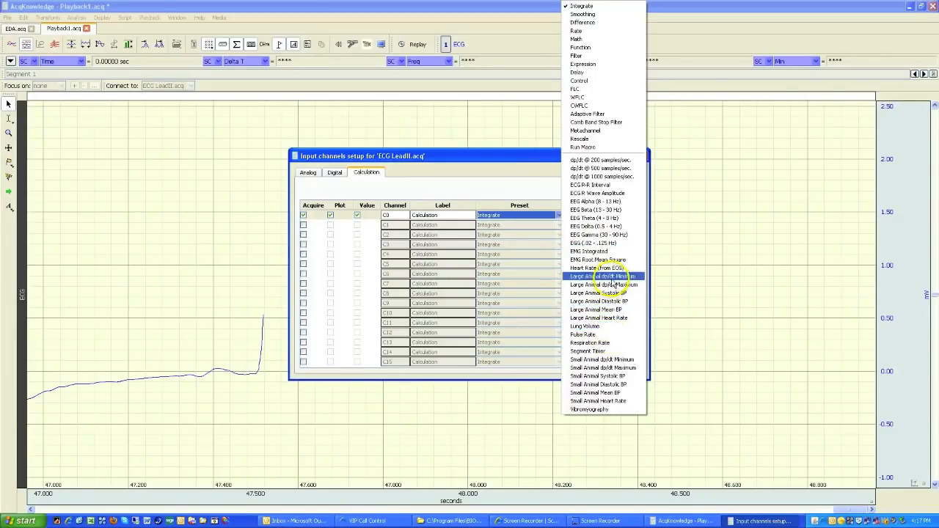
pyautogui.moveTo(610, 260)
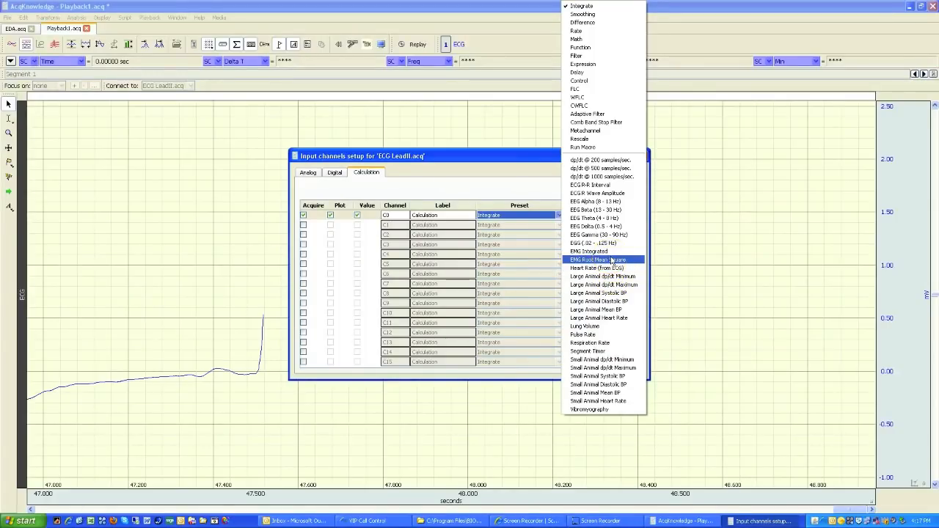
pyautogui.moveTo(587, 251)
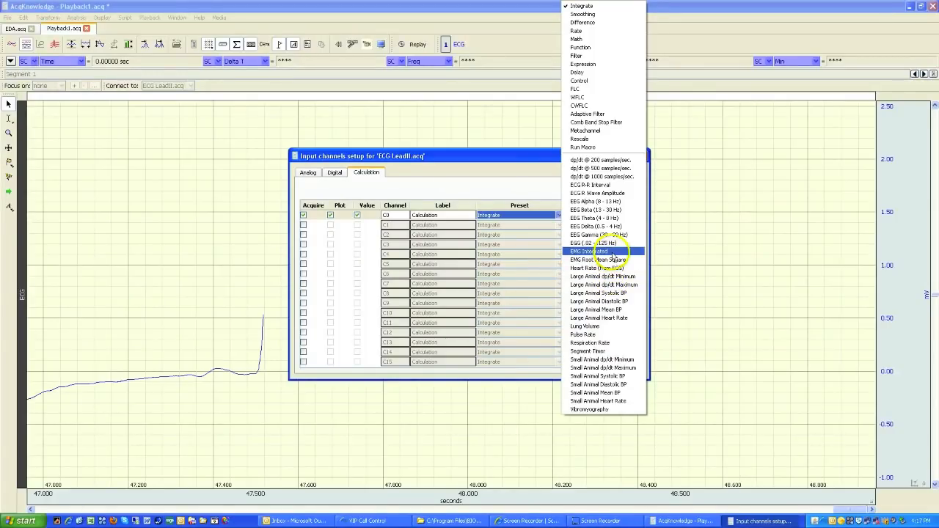
pyautogui.click(584, 267)
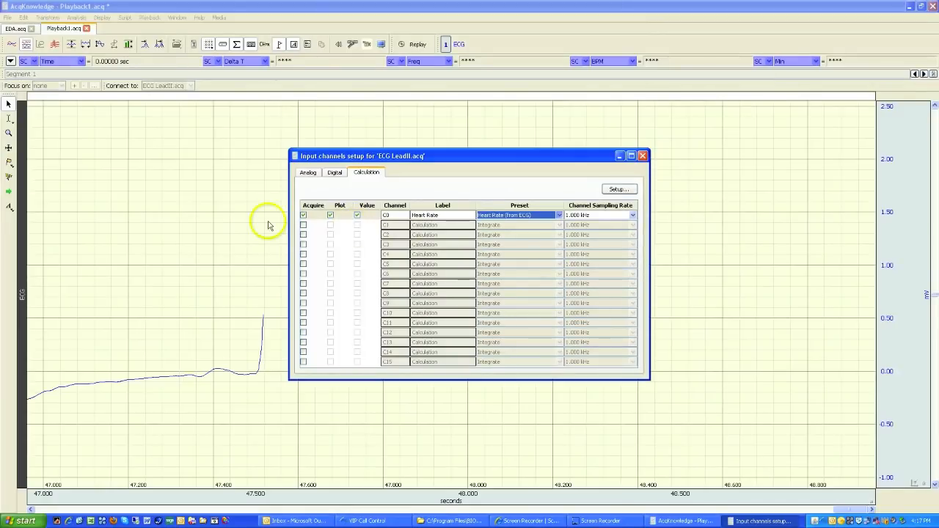
# Step: Enable calculation channel C1 with the ECG R-R Interval preset and close the setup
pyautogui.click(302, 224)
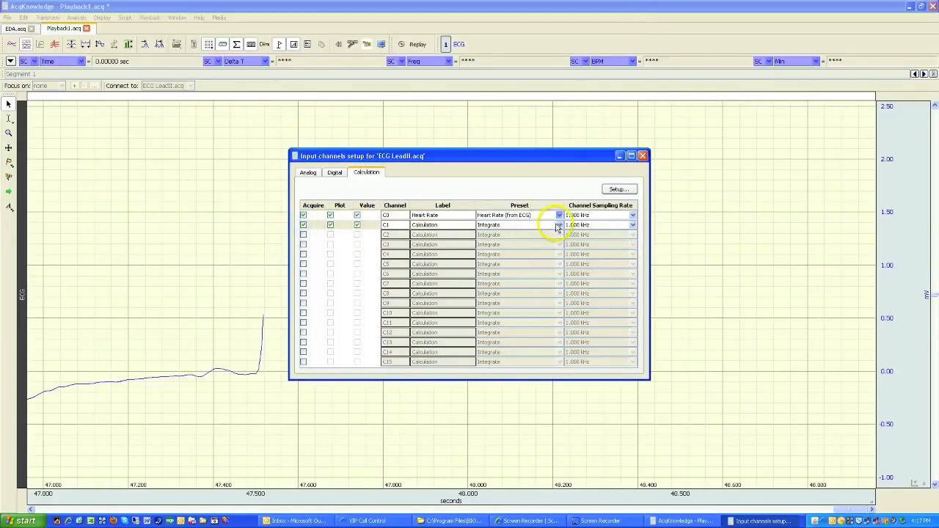
pyautogui.click(558, 226)
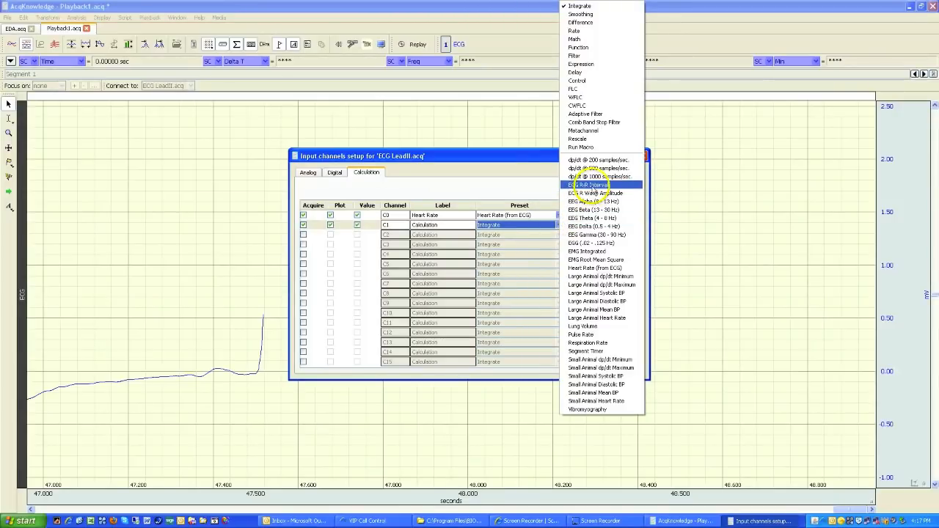
pyautogui.click(593, 185)
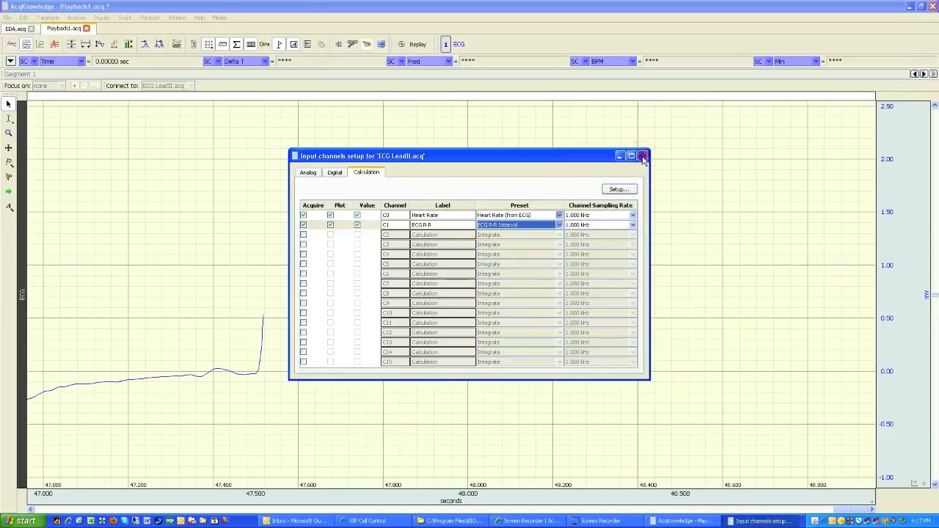
pyautogui.click(643, 155)
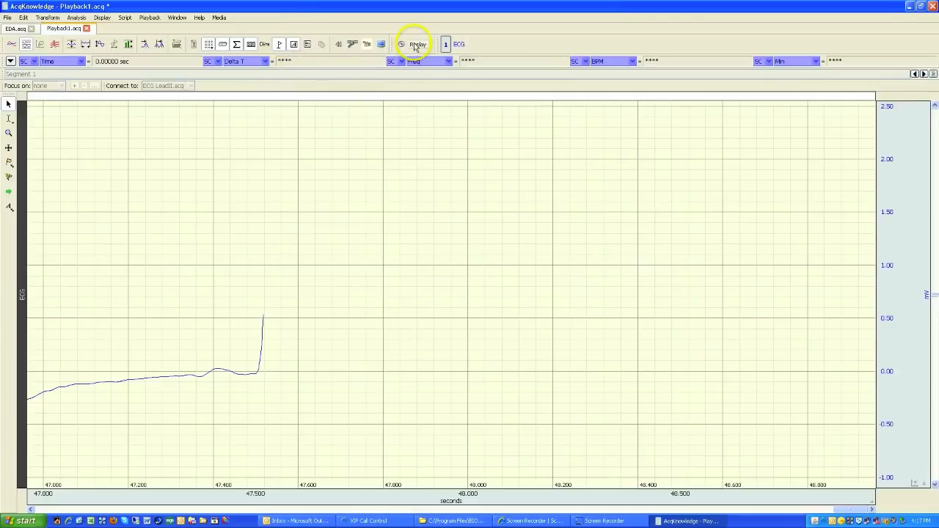
# Step: Restart the replay, overwriting existing data, and apply the new horizontal time scale
pyautogui.click(417, 44)
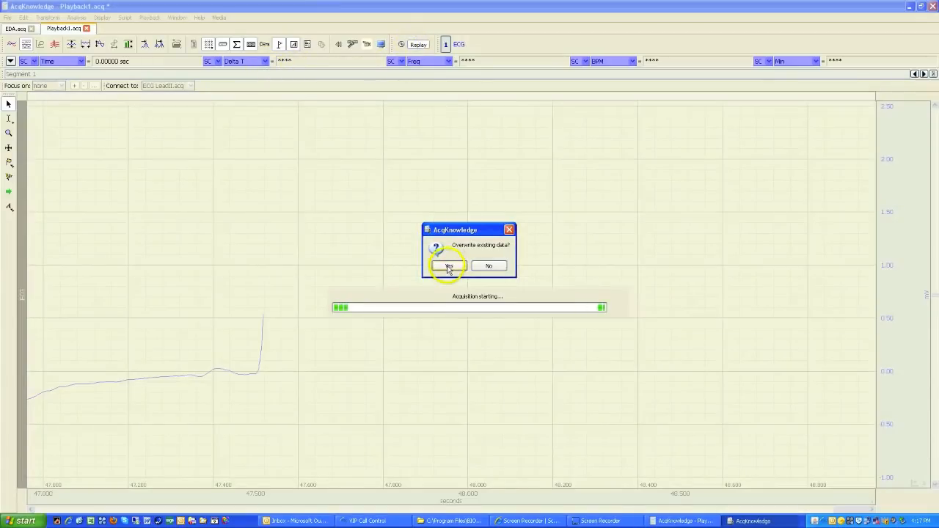
pyautogui.click(449, 265)
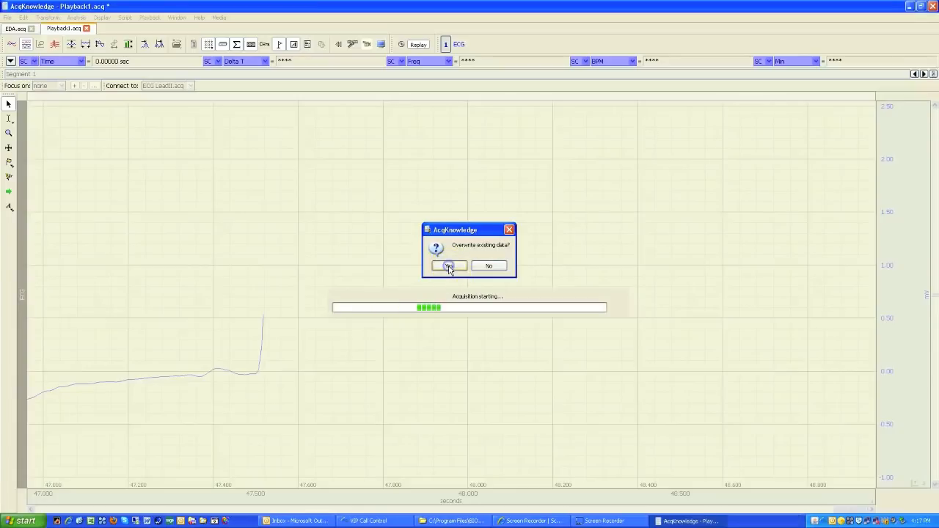
pyautogui.click(449, 266)
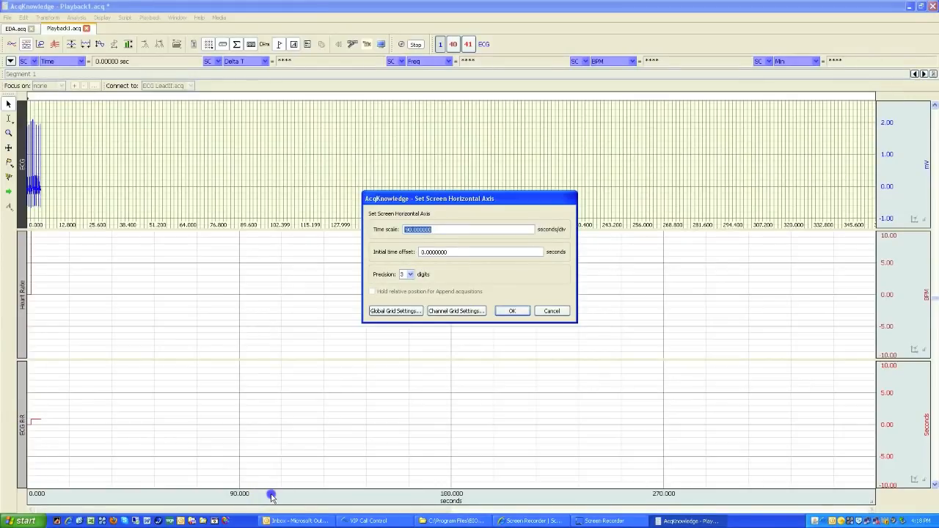
pyautogui.click(512, 311)
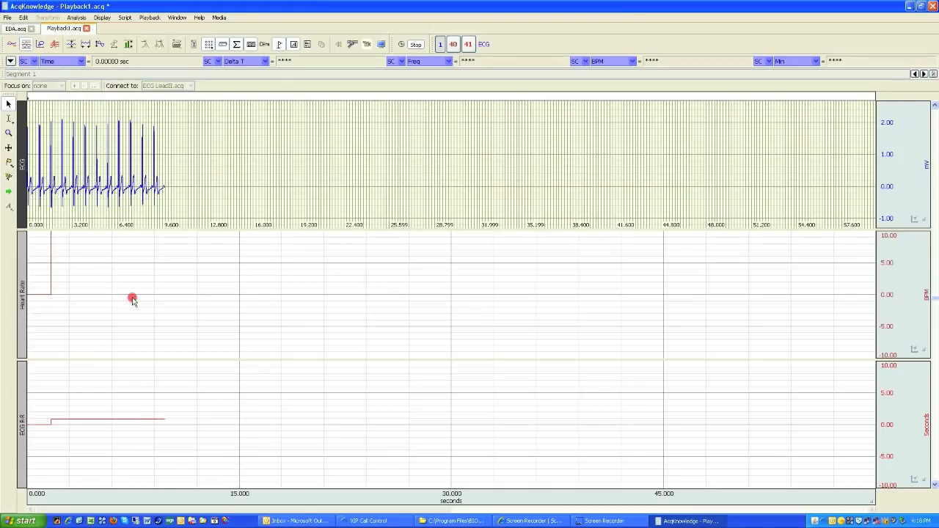
# Step: Autoscale all channel waveforms and shorten the visible time span
pyautogui.rightClick(132, 300)
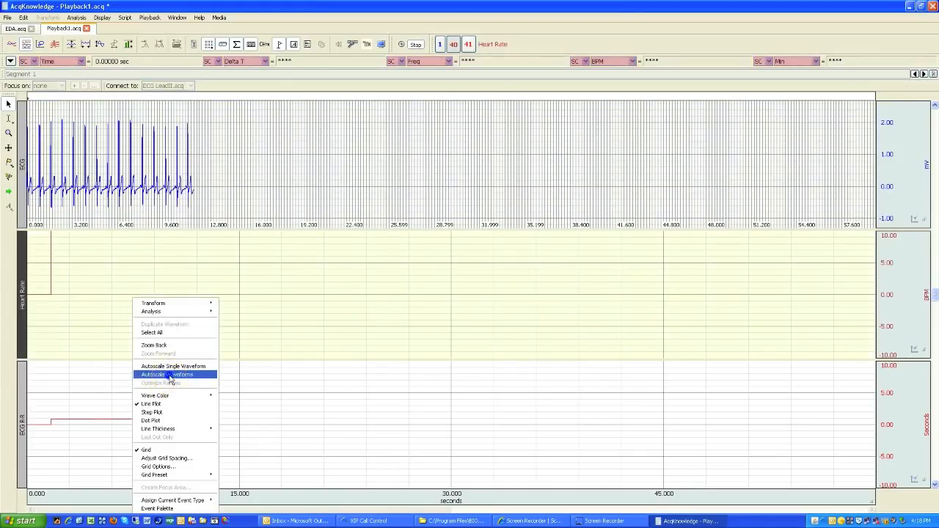
pyautogui.click(167, 374)
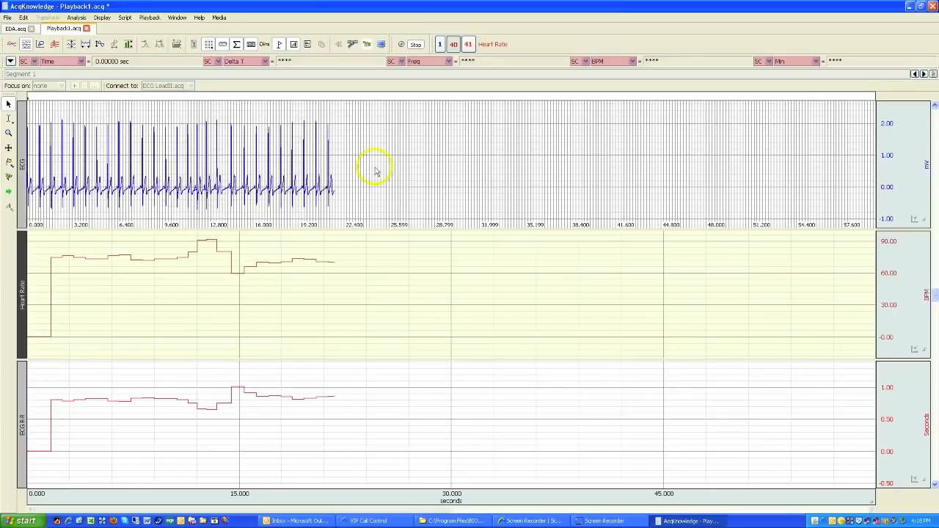
pyautogui.moveTo(341, 276)
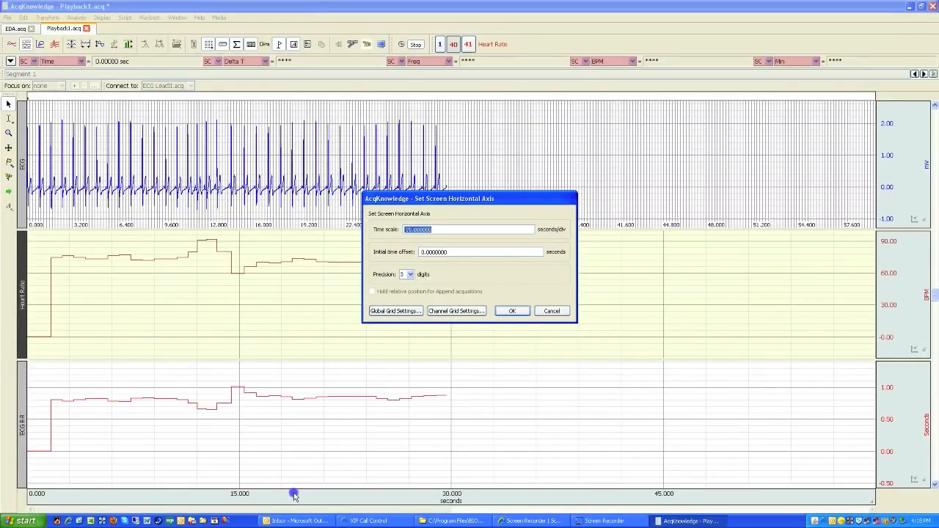
pyautogui.click(512, 311)
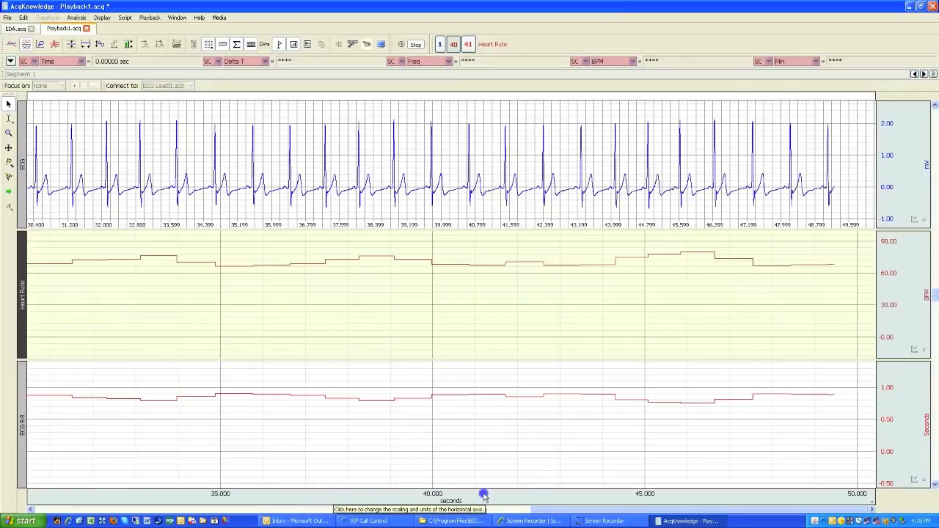
pyautogui.moveTo(483, 493); pyautogui.dragTo(281, 486)
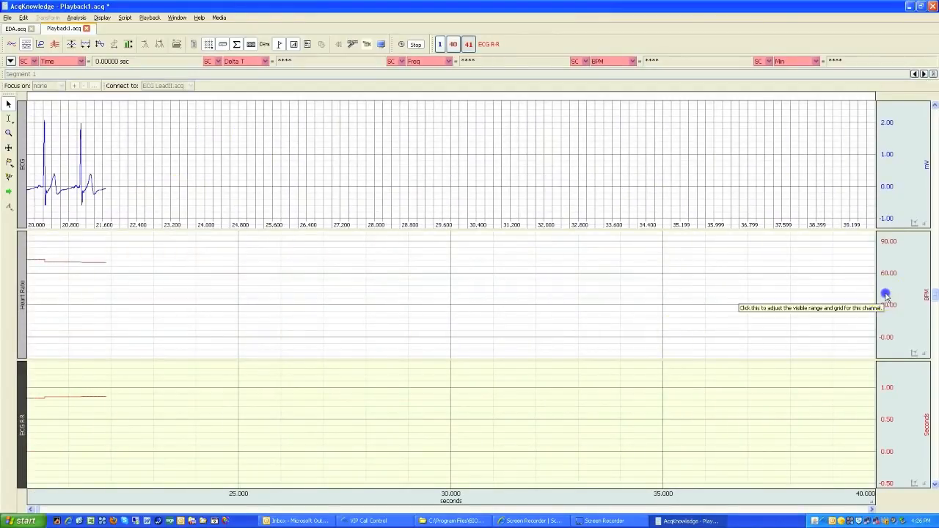
# Step: Show live value readouts at the bottom for the Heart Rate and R-R interval channels
pyautogui.click(887, 294)
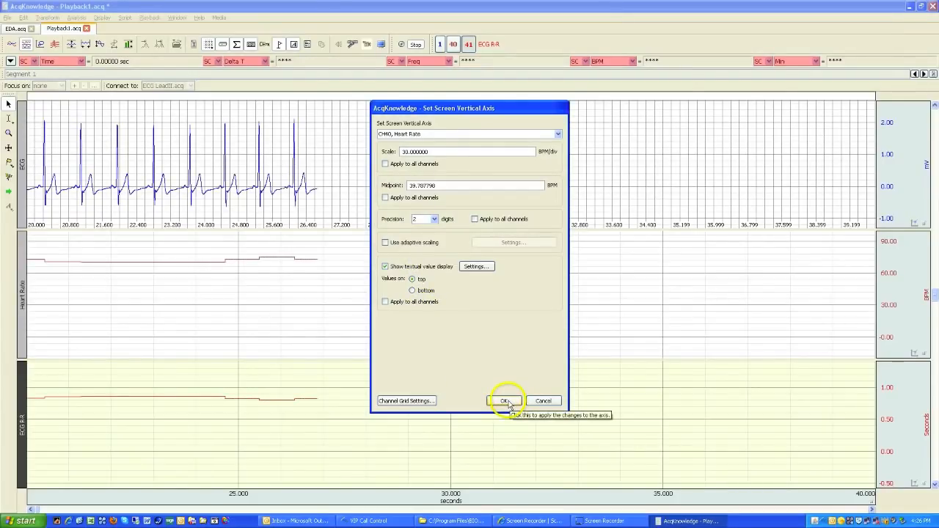
pyautogui.click(413, 290)
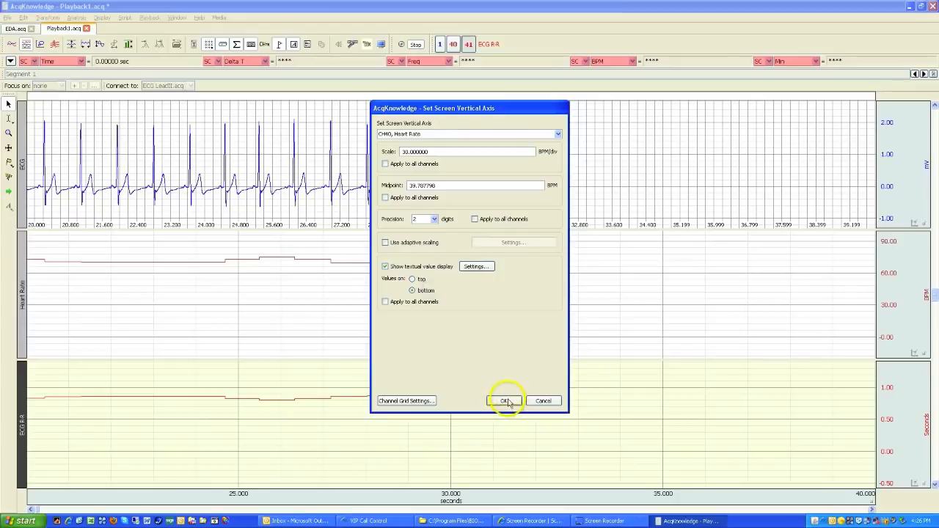
pyautogui.click(505, 401)
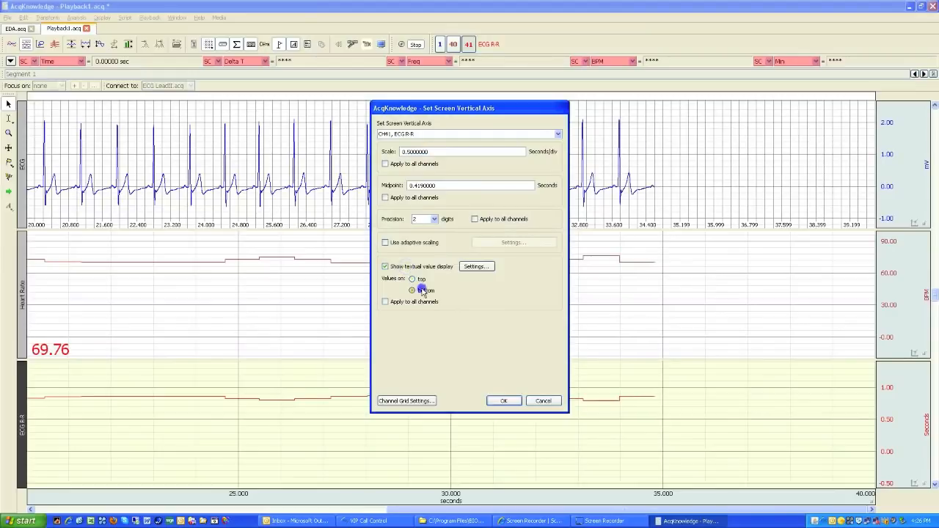
pyautogui.click(503, 401)
pyautogui.write('gqfgfgfsgf')
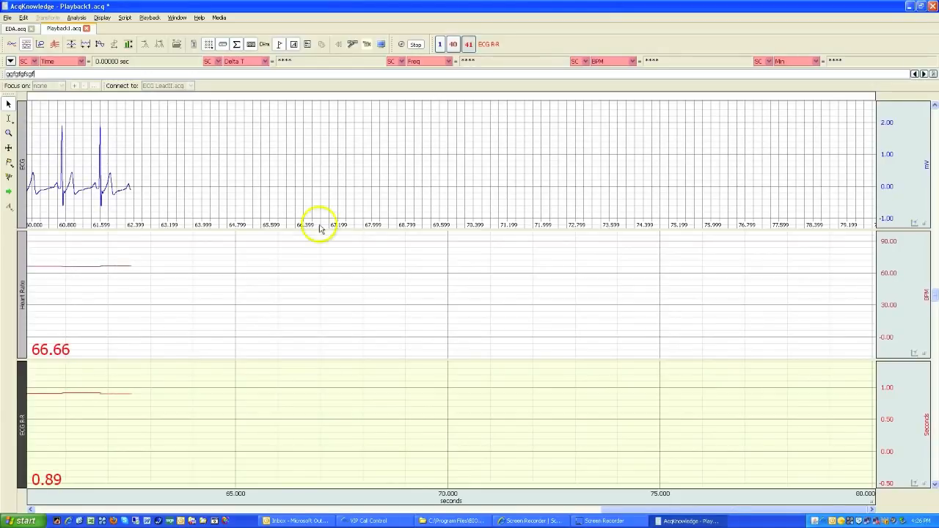
# Step: Stop the replay and bring up the file commands for opening a playback recording
pyautogui.click(417, 44)
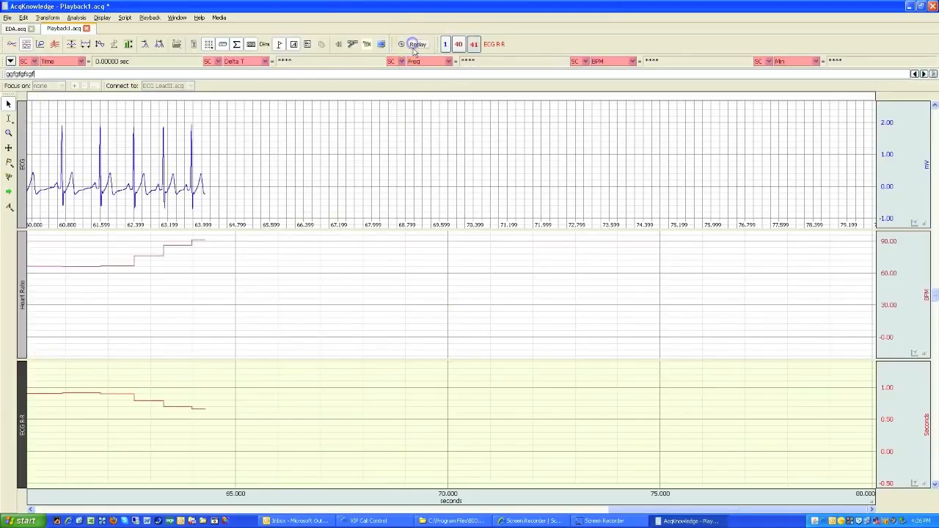
pyautogui.click(7, 18)
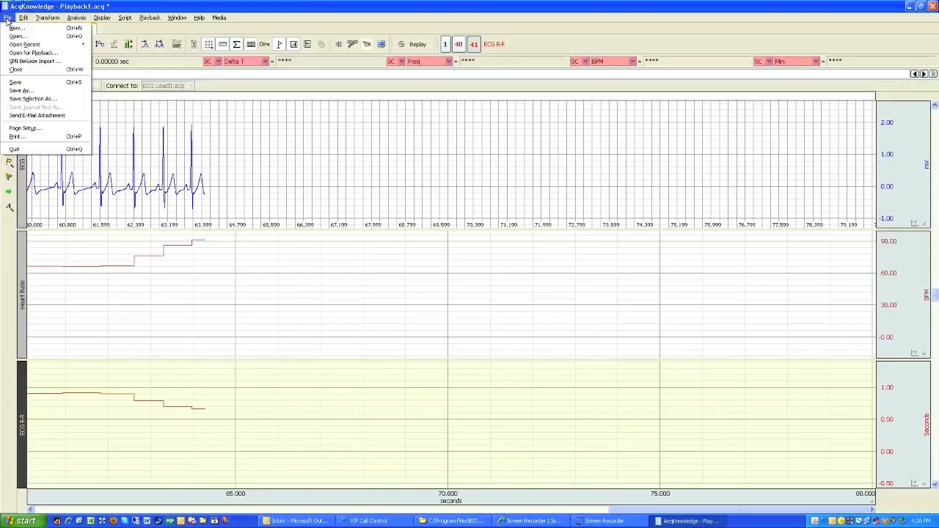
pyautogui.moveTo(34, 53)
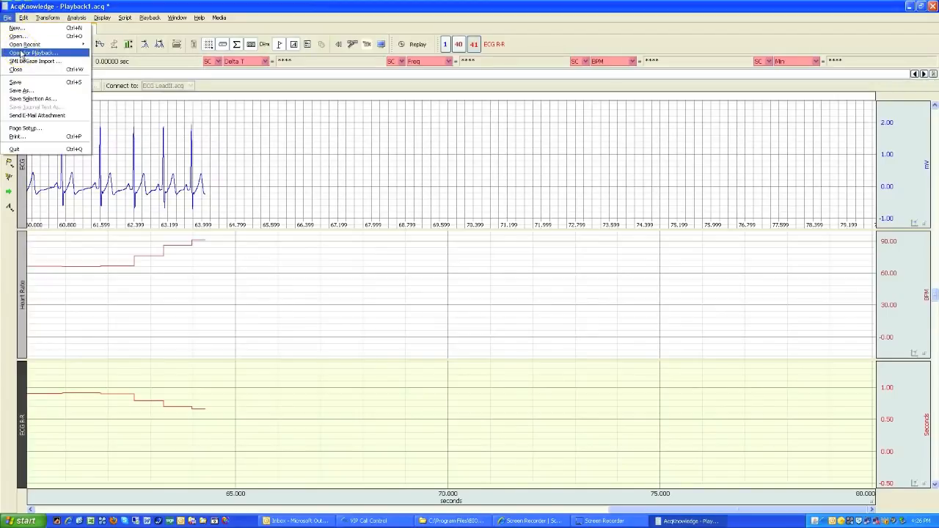